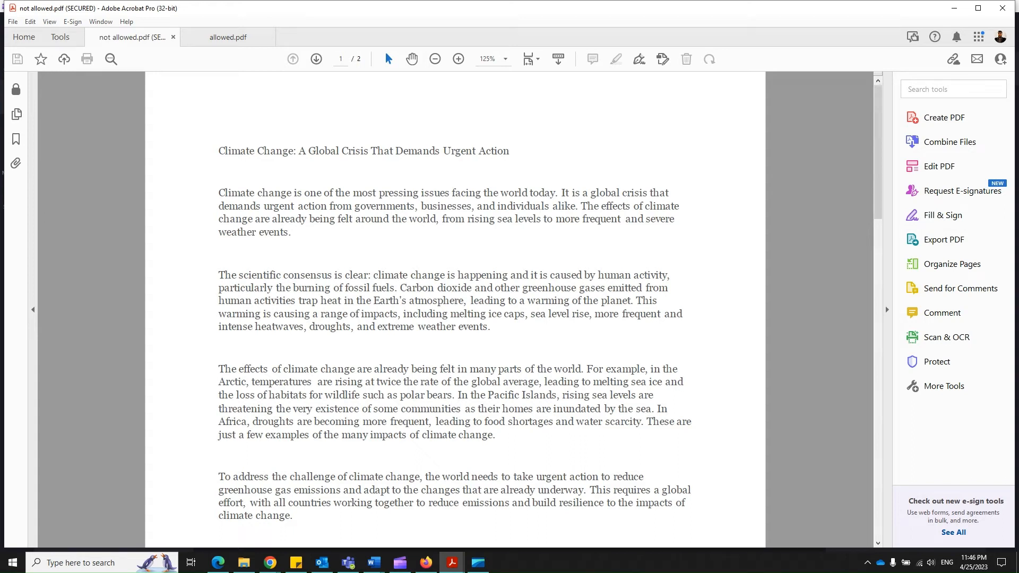
mouse_move(292, 229)
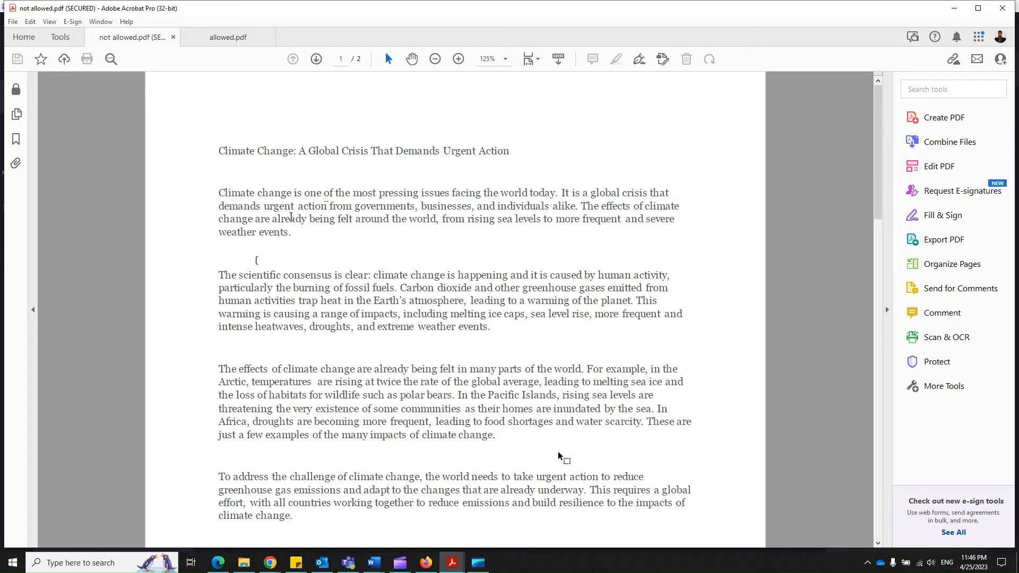
Try Edit Text on 'not allowed.pdf', cancel the password prompt, and acknowledge the not-permitted message.
right_click(455, 219)
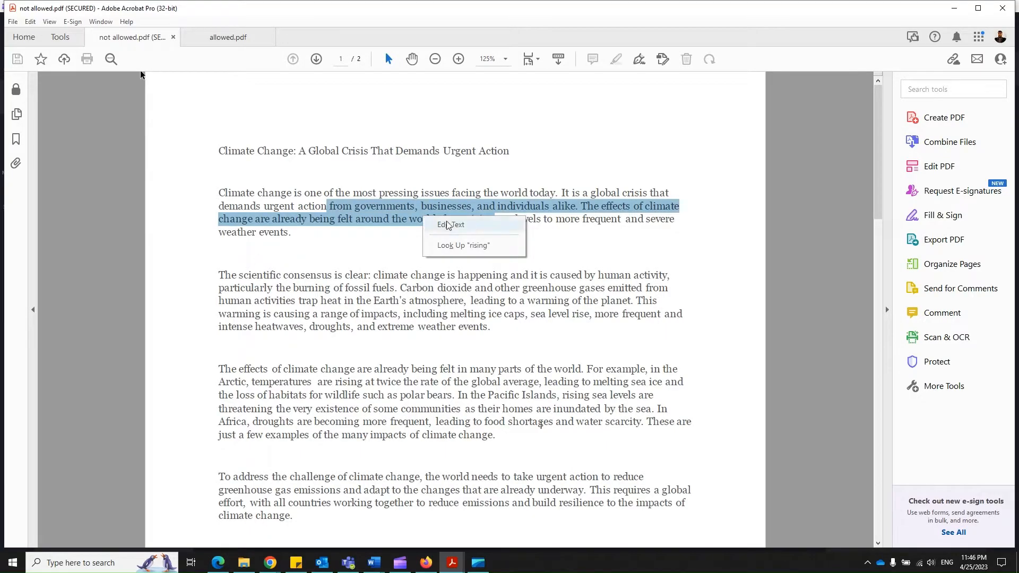
click(451, 225)
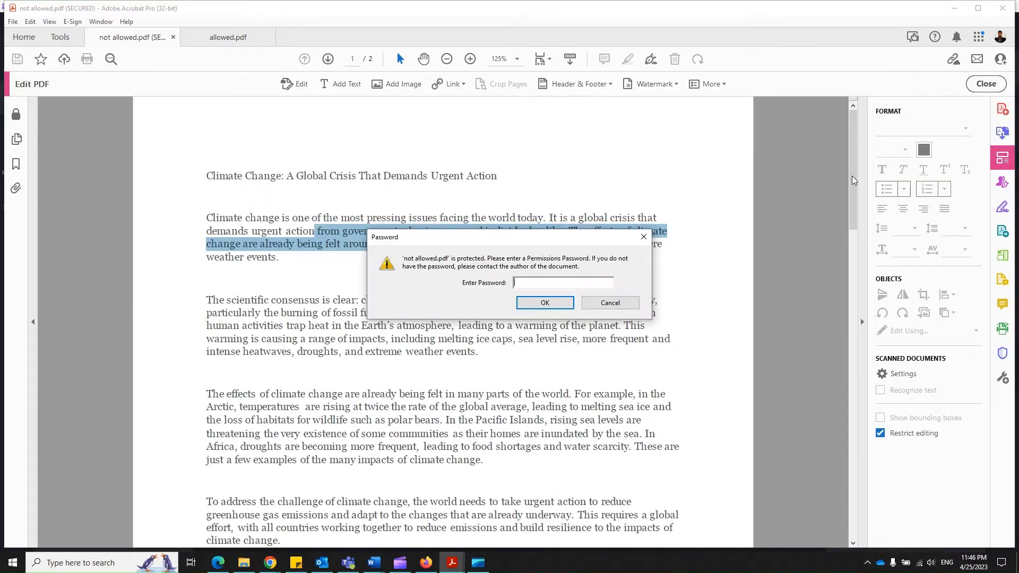
click(608, 303)
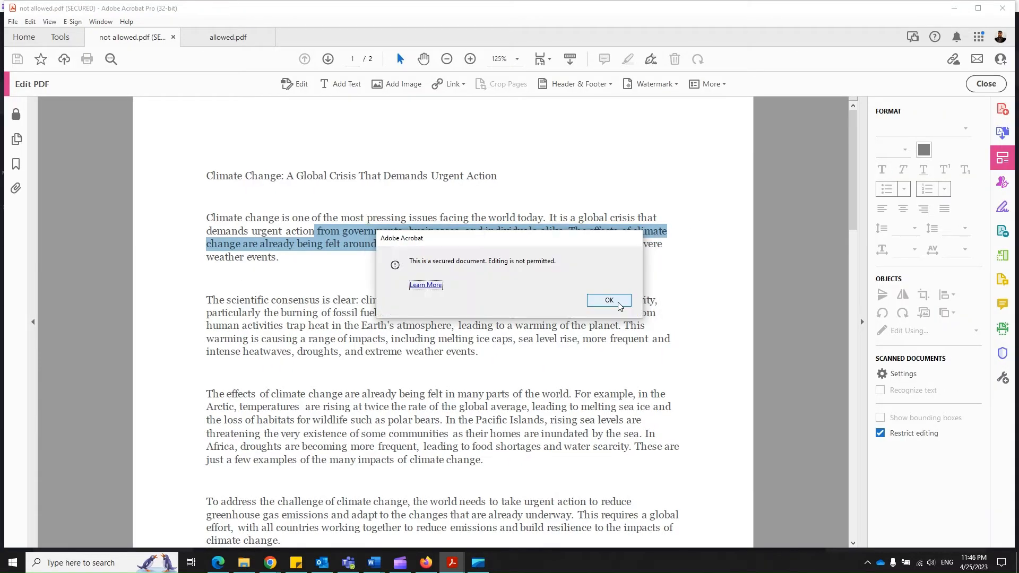
click(12, 22)
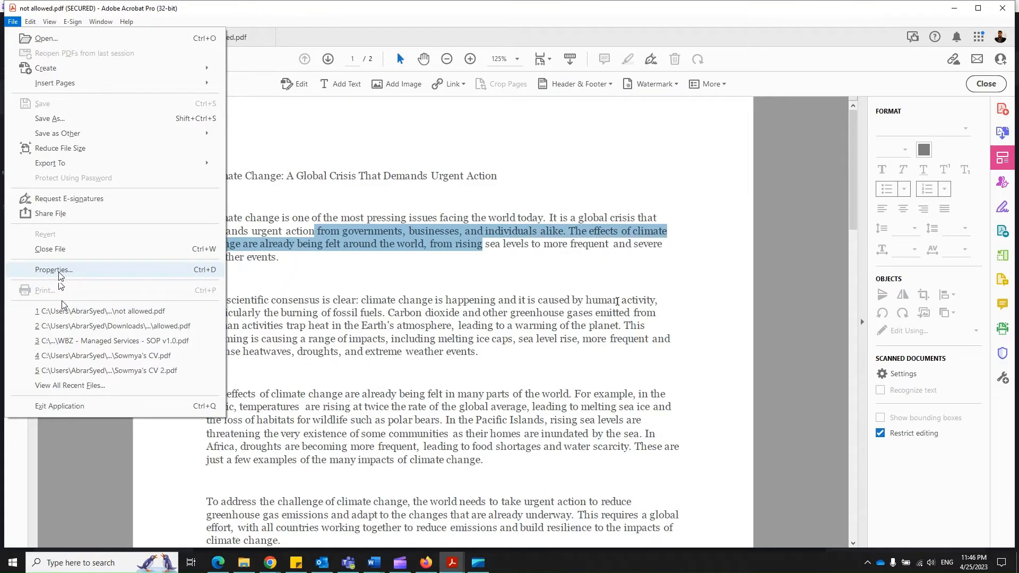
Compare Security properties: 'not allowed.pdf' is password-restricted, 'allowed.pdf' has no security.
click(54, 270)
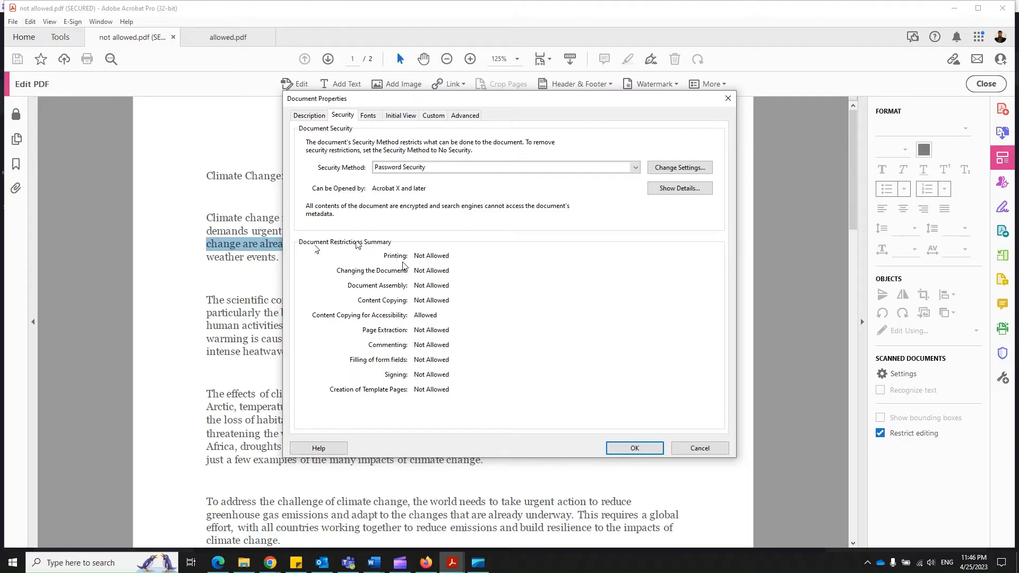
mouse_move(447, 276)
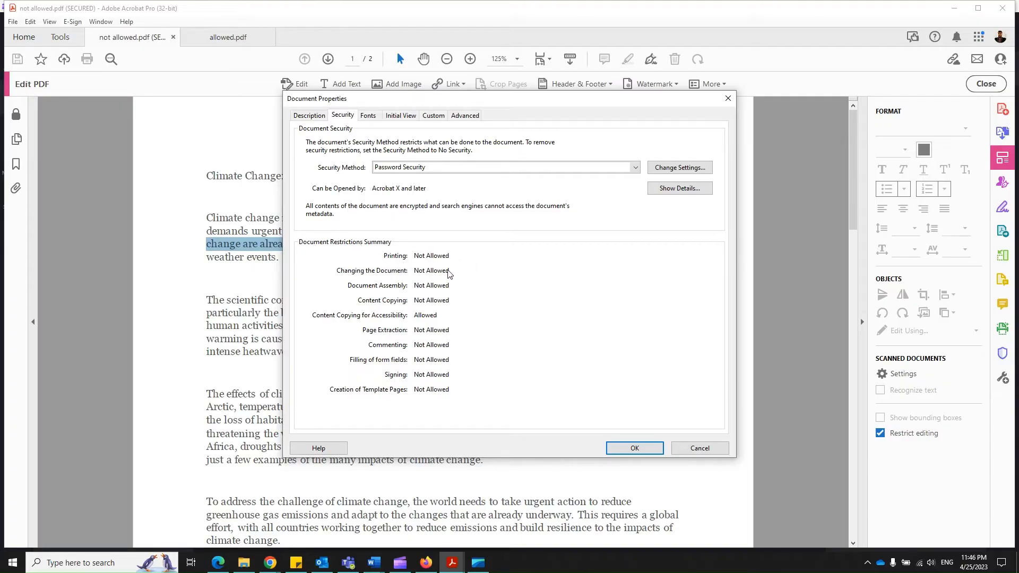
mouse_move(357, 245)
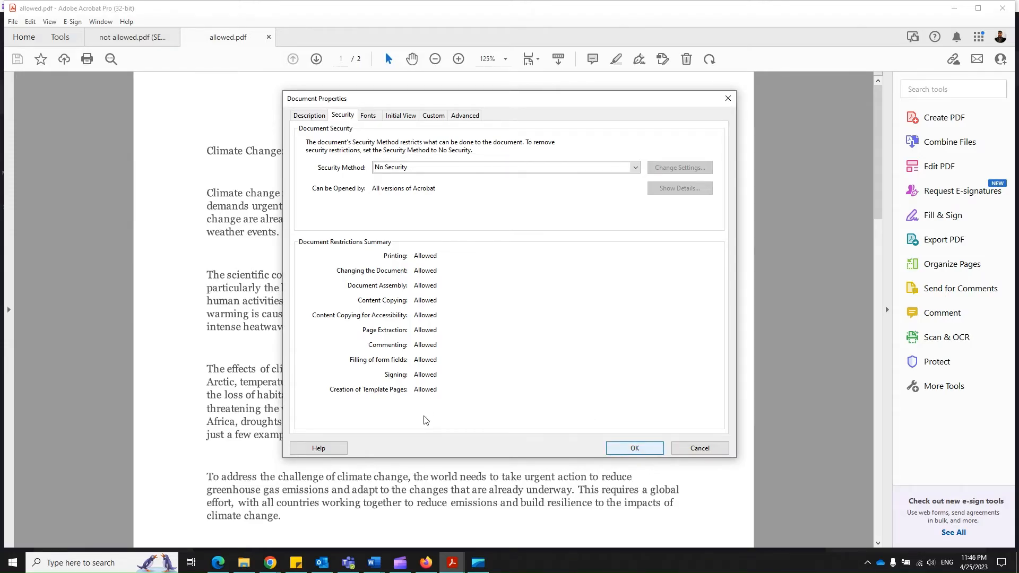
click(634, 448)
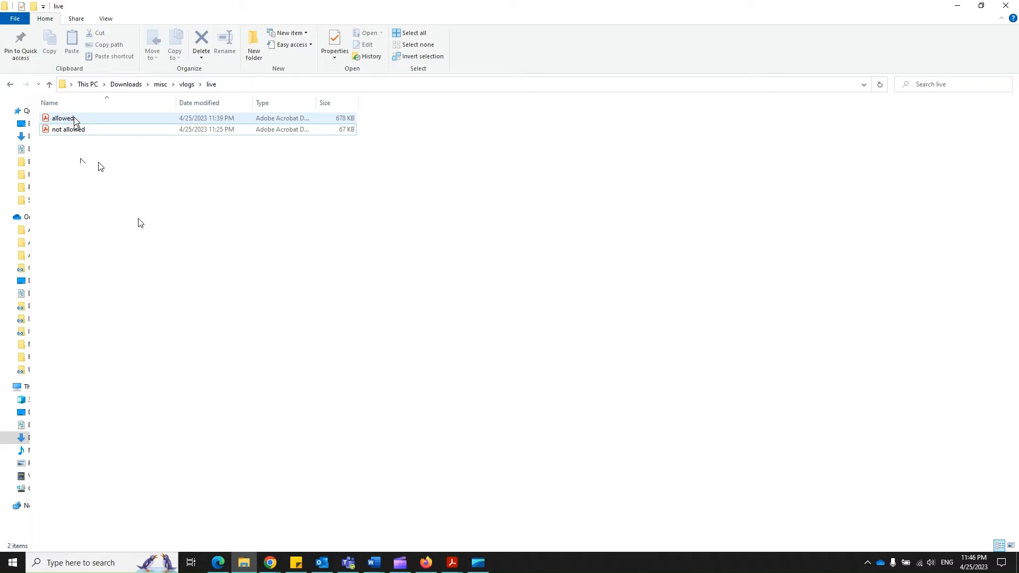
Delete the 'allowed' PDF from the live folder, closing Acrobat to release the file.
click(63, 118)
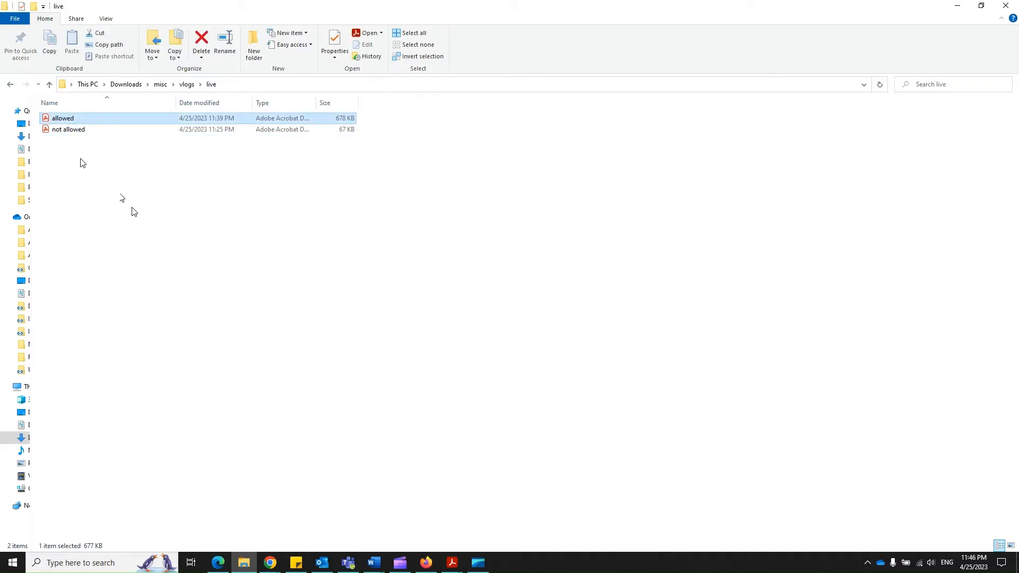
click(201, 41)
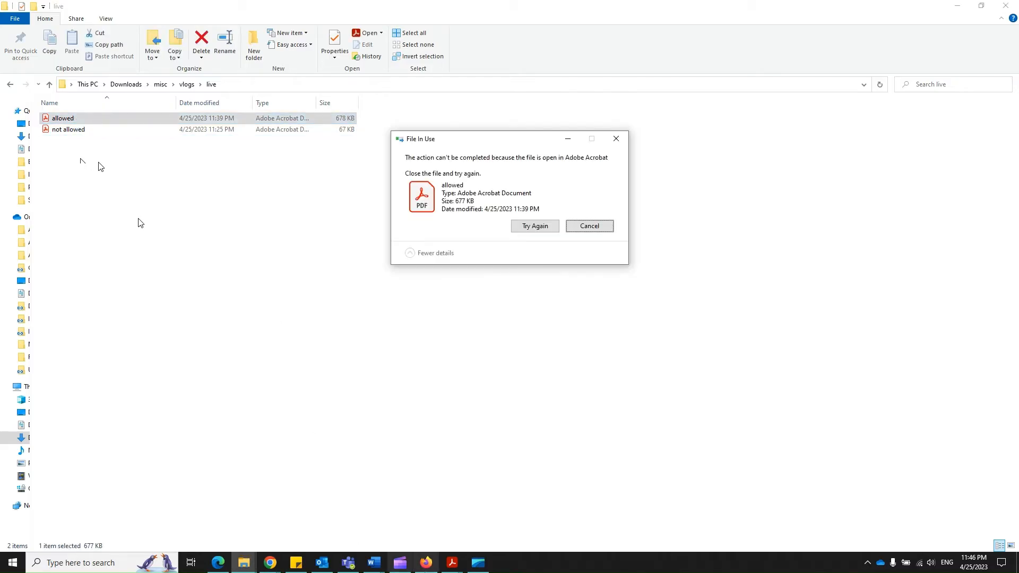
right_click(451, 562)
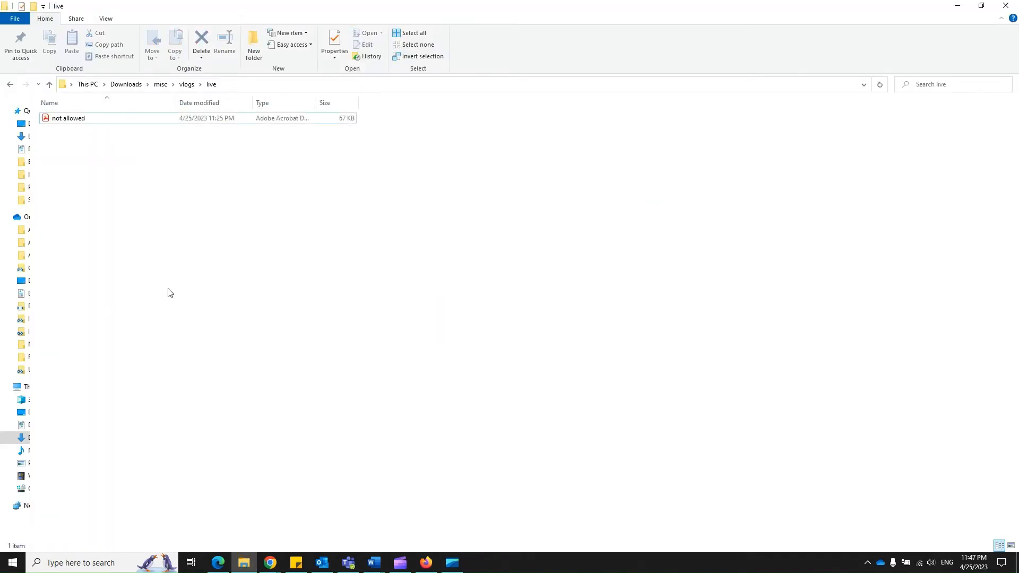
click(67, 118)
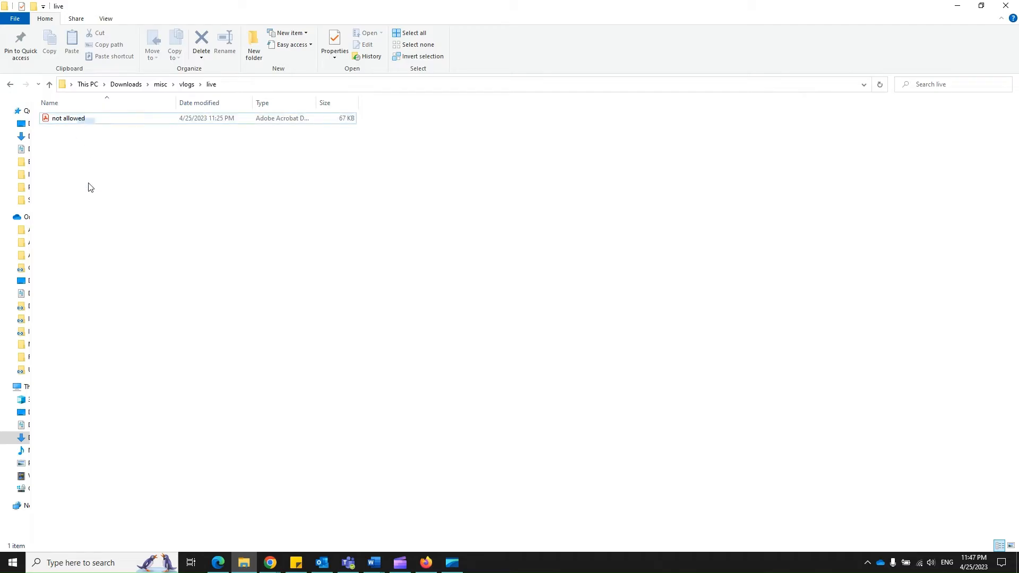
mouse_move(86, 144)
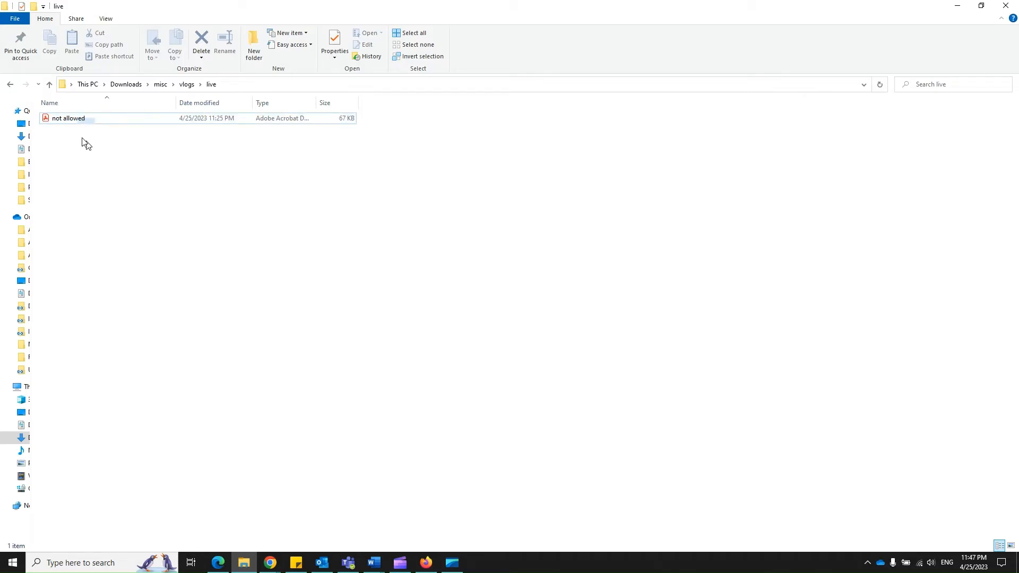
Open 'not allowed' with Firefox from the file's Open with menu.
right_click(67, 118)
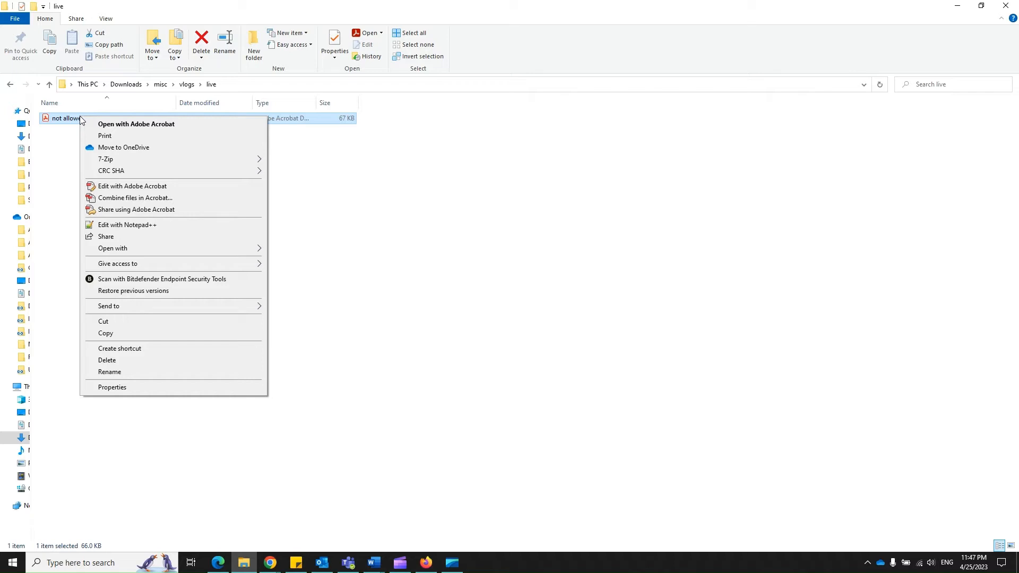
click(112, 249)
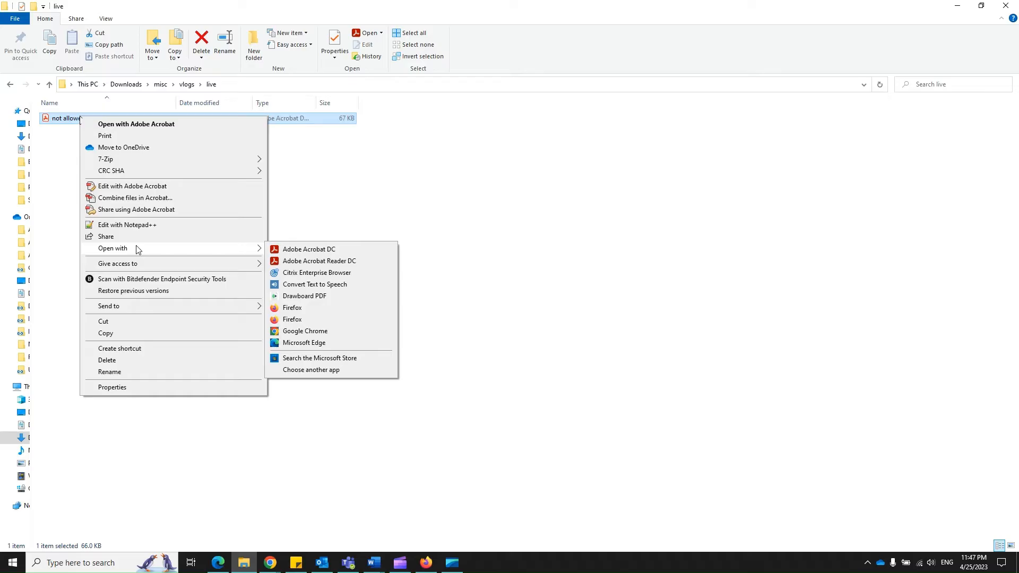
mouse_move(315, 319)
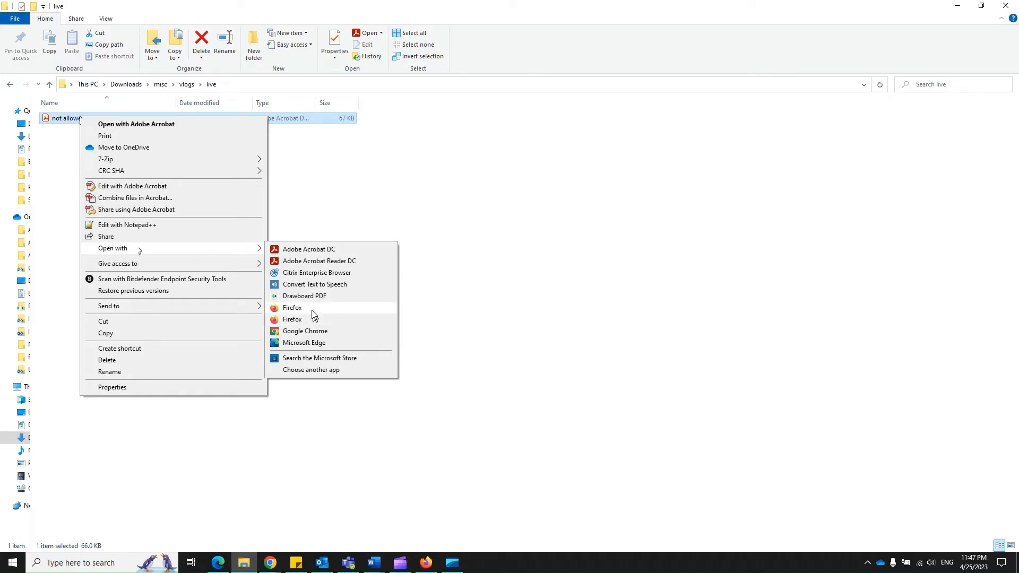
click(292, 308)
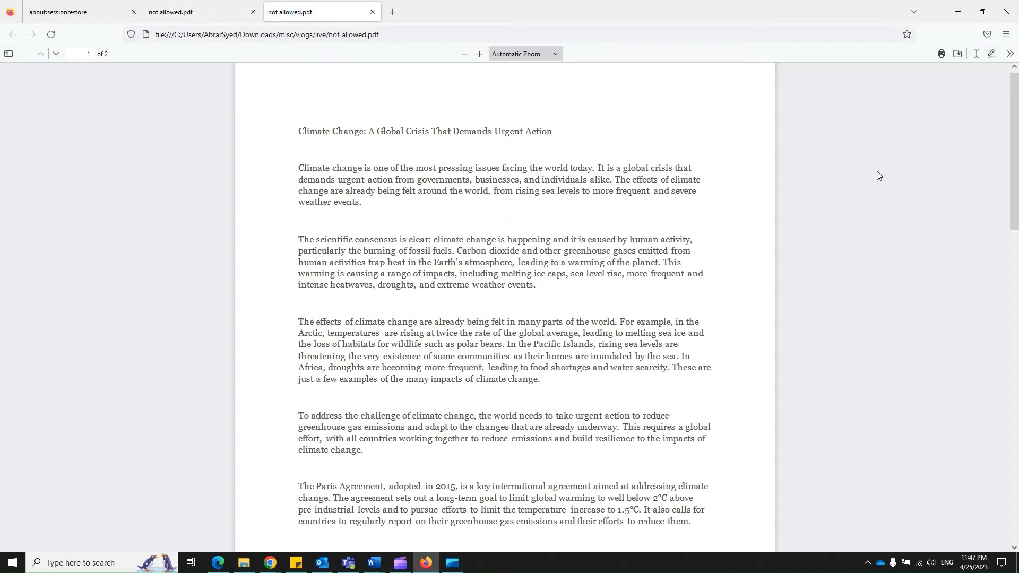
mouse_move(942, 54)
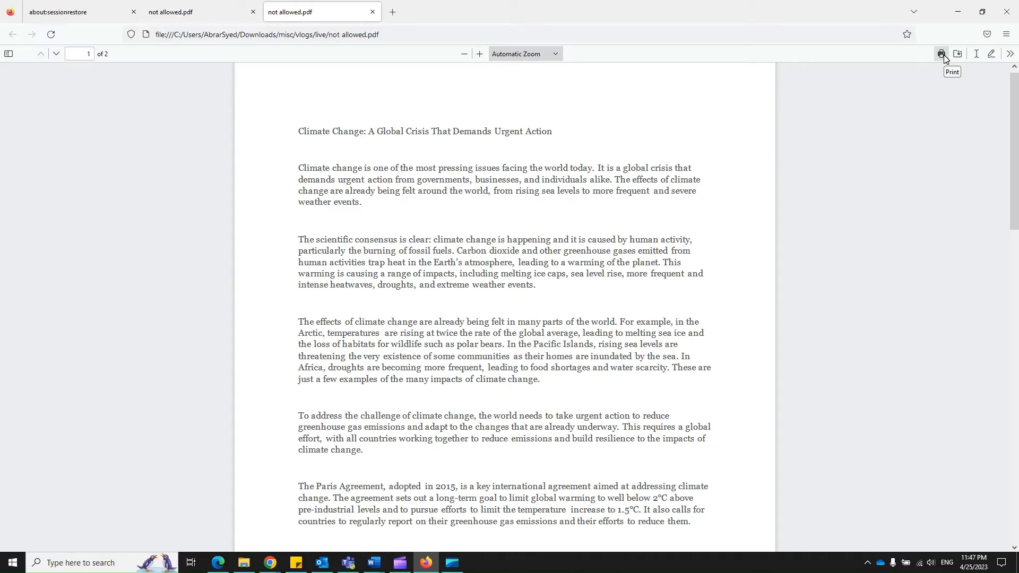
Print the secured PDF from Firefox with destination Microsoft Print to PDF.
click(941, 55)
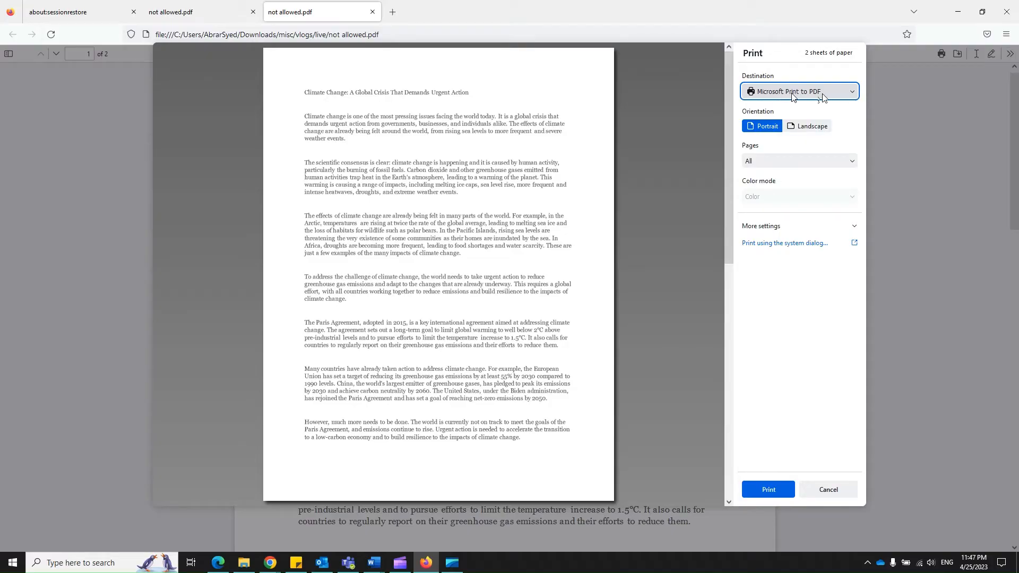
click(799, 90)
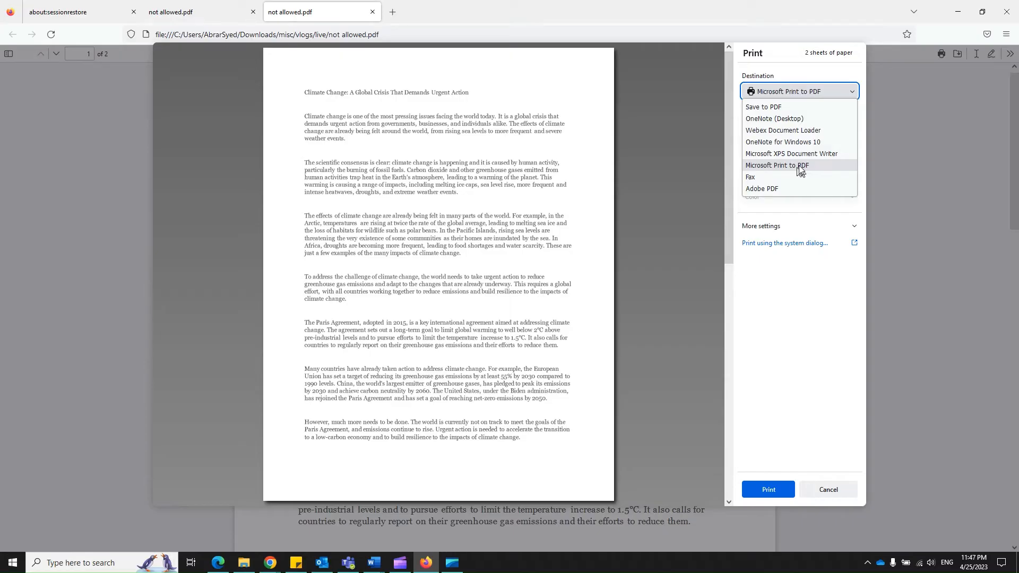
click(776, 166)
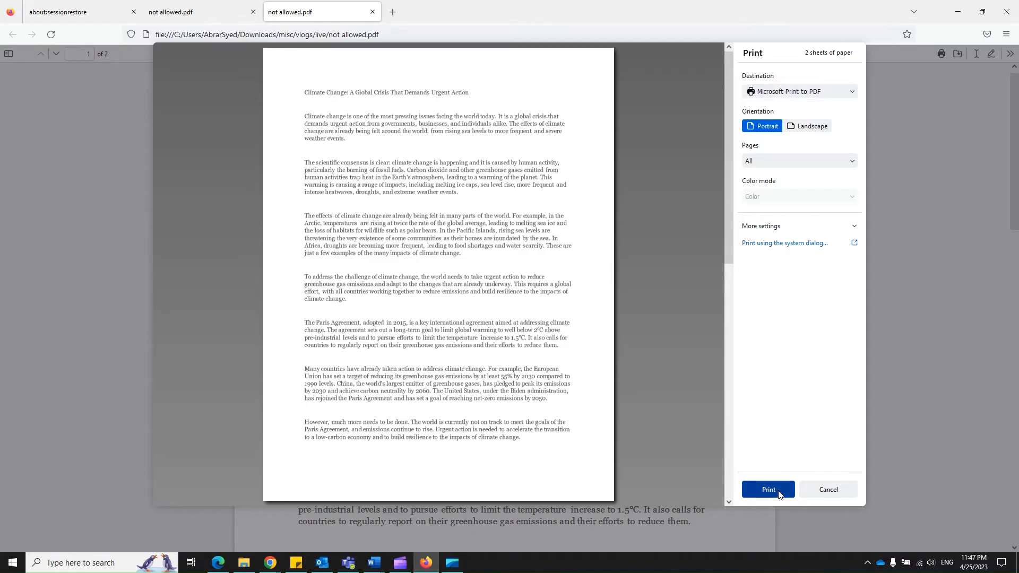
click(768, 489)
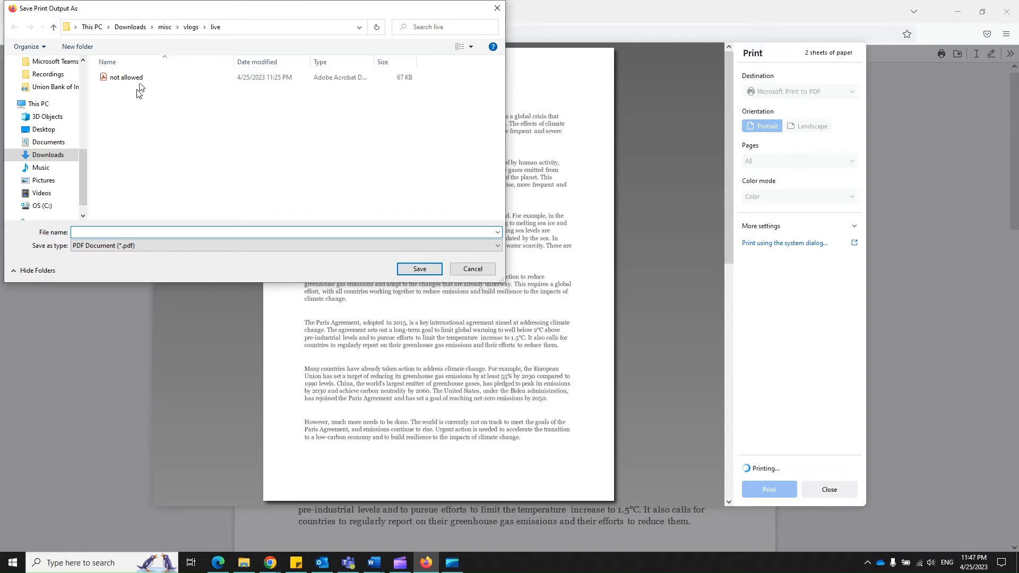
mouse_move(150, 101)
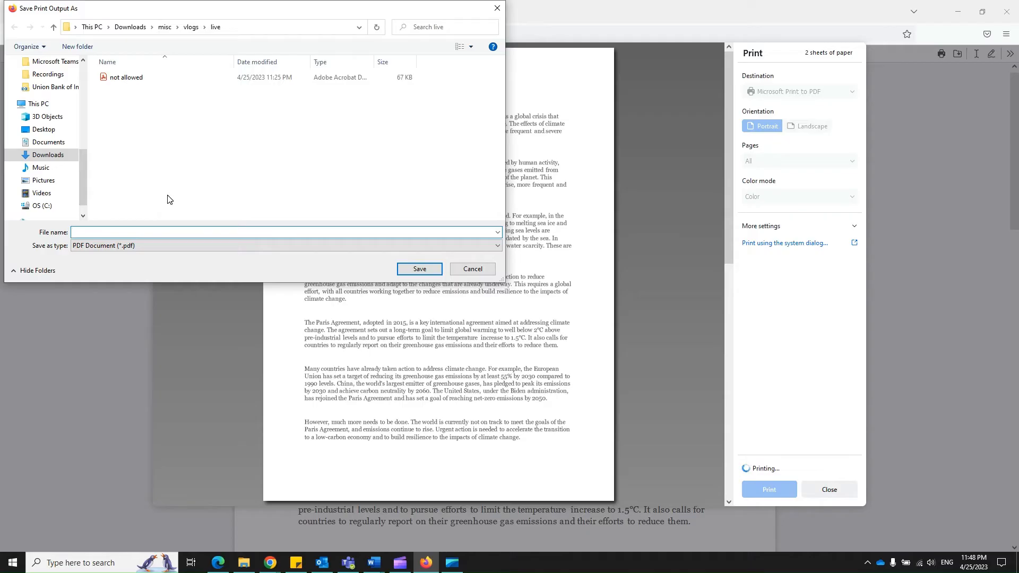
Save the print output as 'allowed' in the live folder and open it in Acrobat.
text(allowed)
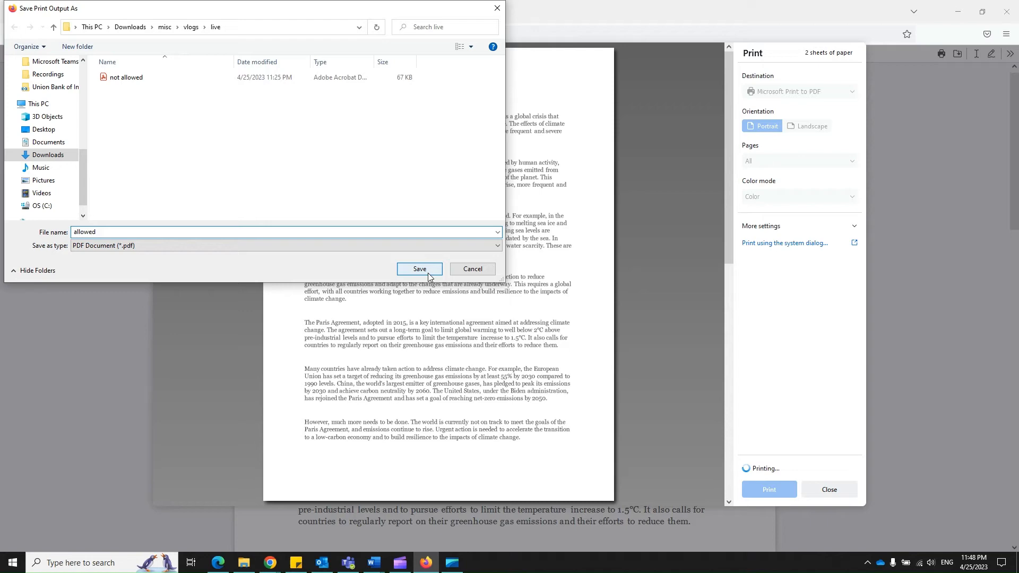
click(419, 269)
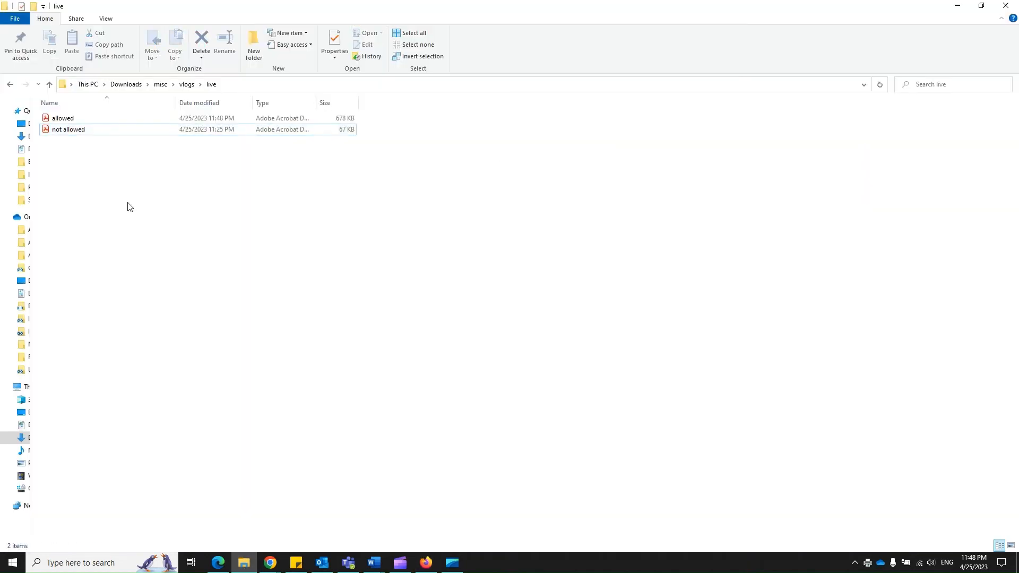
double_click(63, 118)
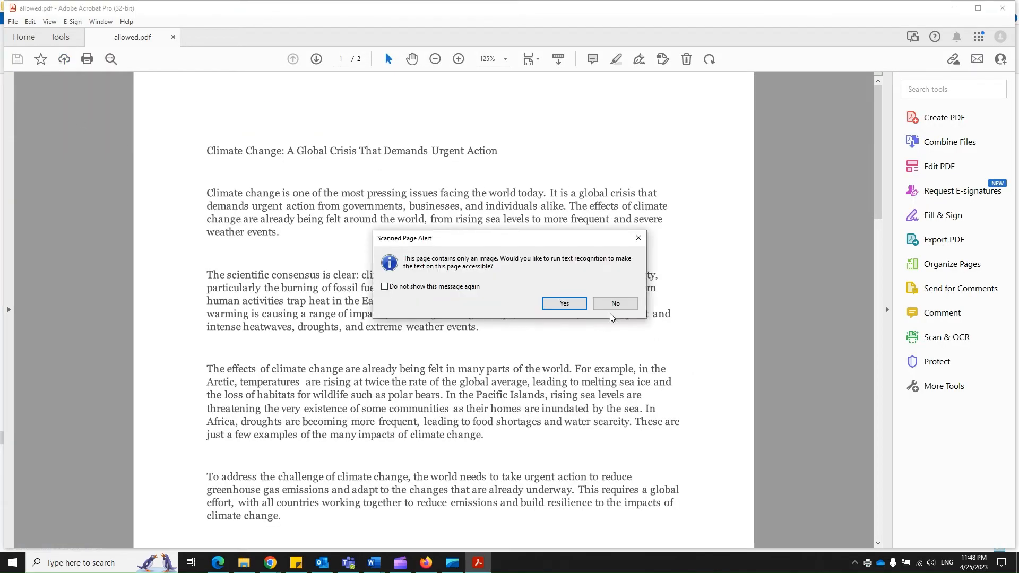
Dismiss the Scanned Page Alert and enable Edit PDF on 'allowed.pdf'.
click(614, 304)
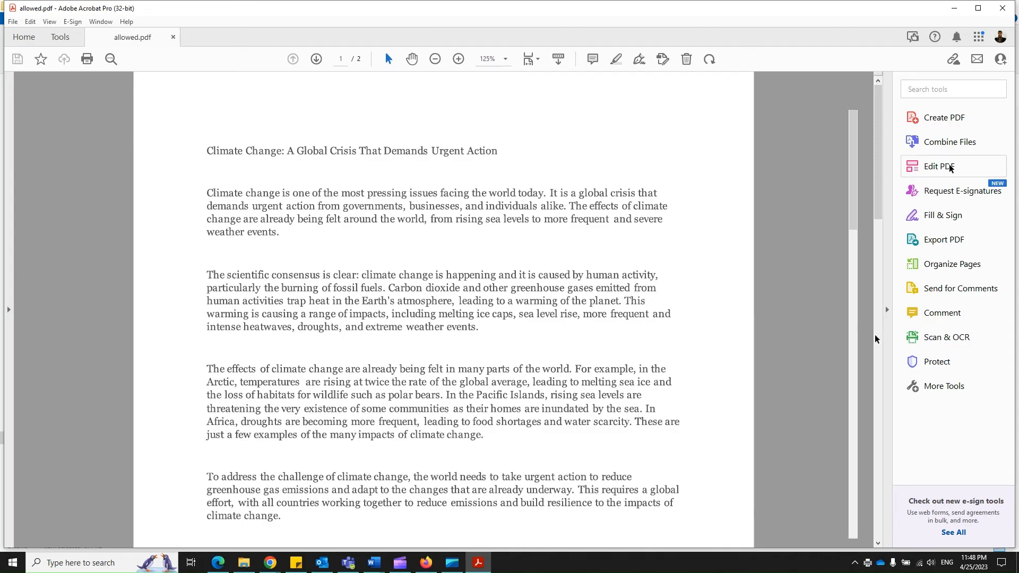
click(938, 167)
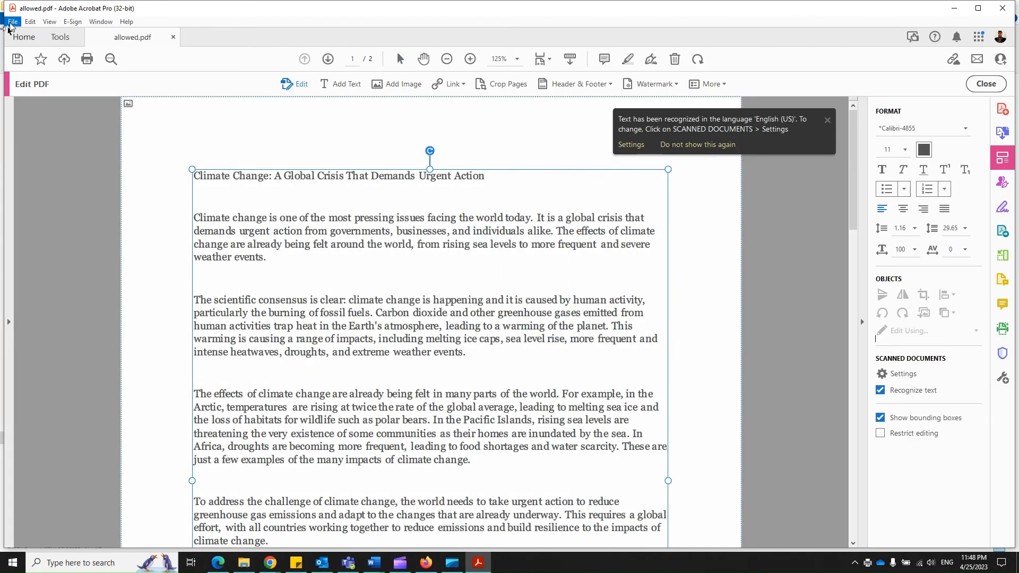
click(11, 21)
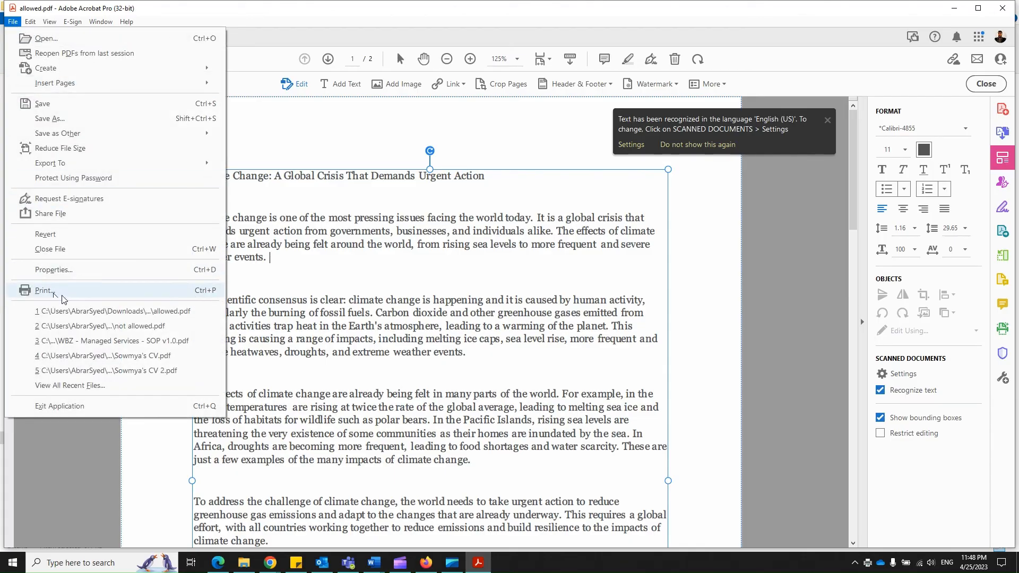